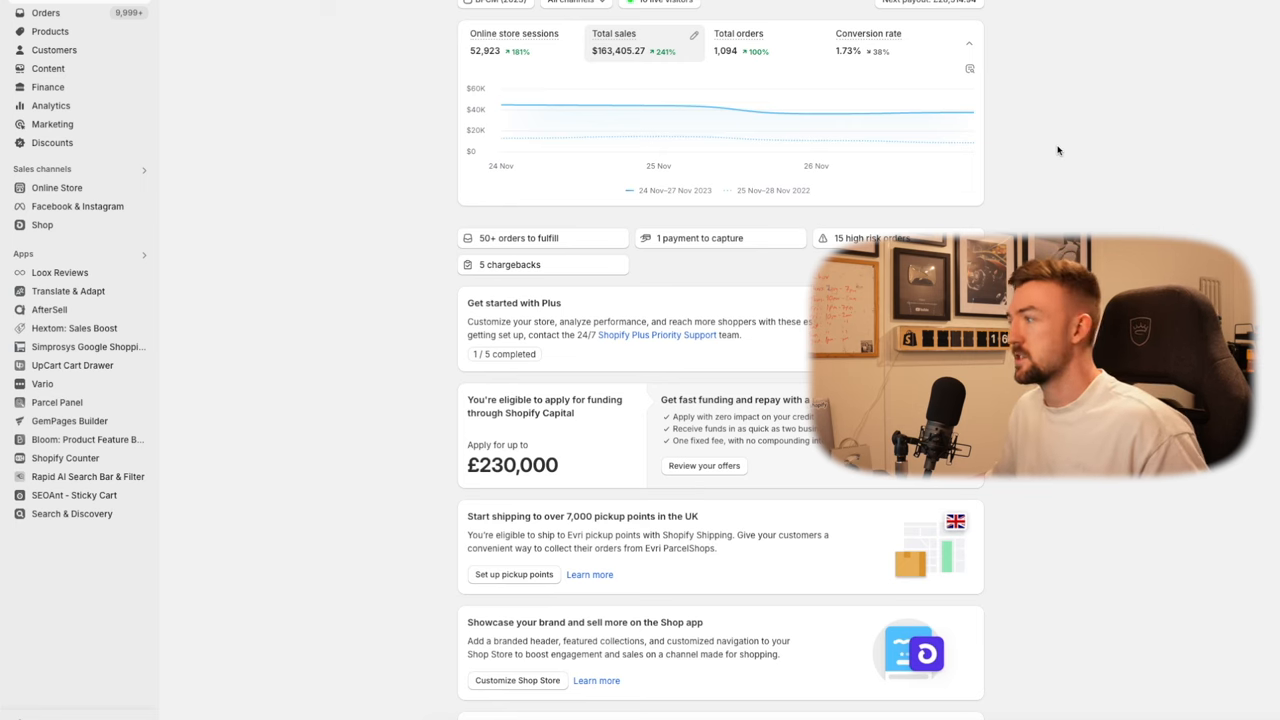
mouse_move(371, 98)
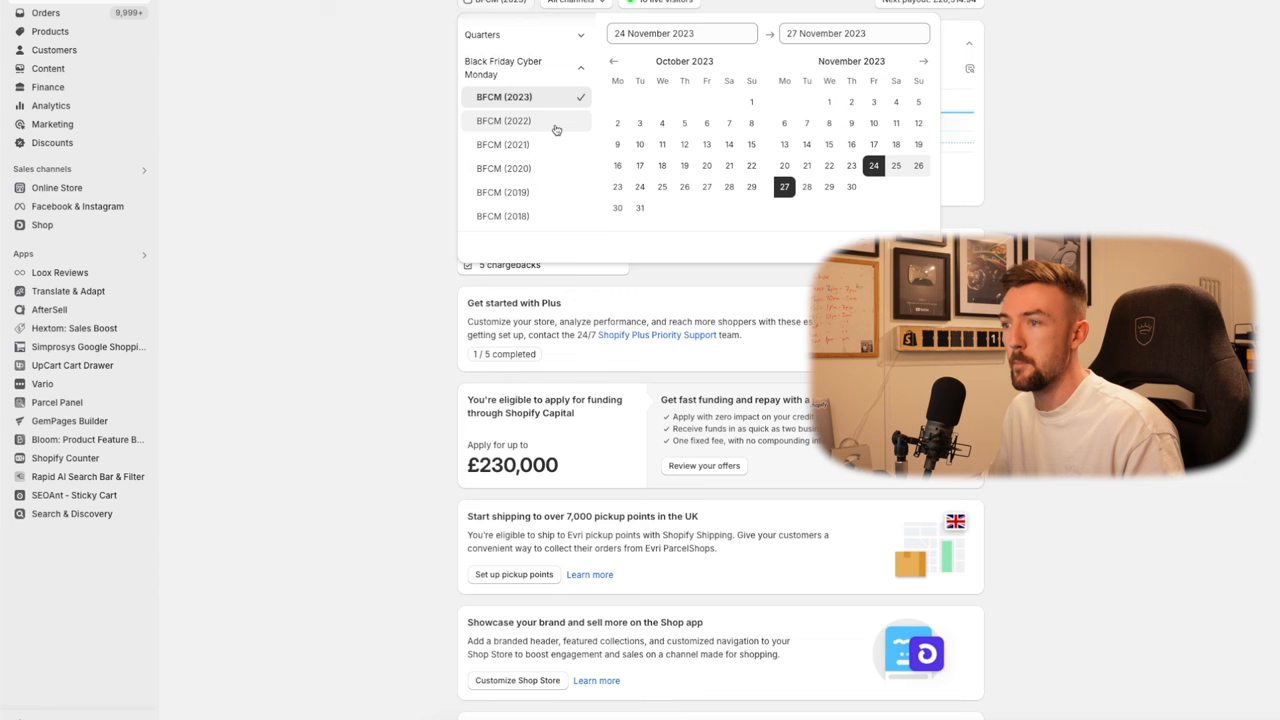
Step: Show the BFCM 2022 overview: $47,897.21 total sales, 546 orders, compared against 2021
click(504, 120)
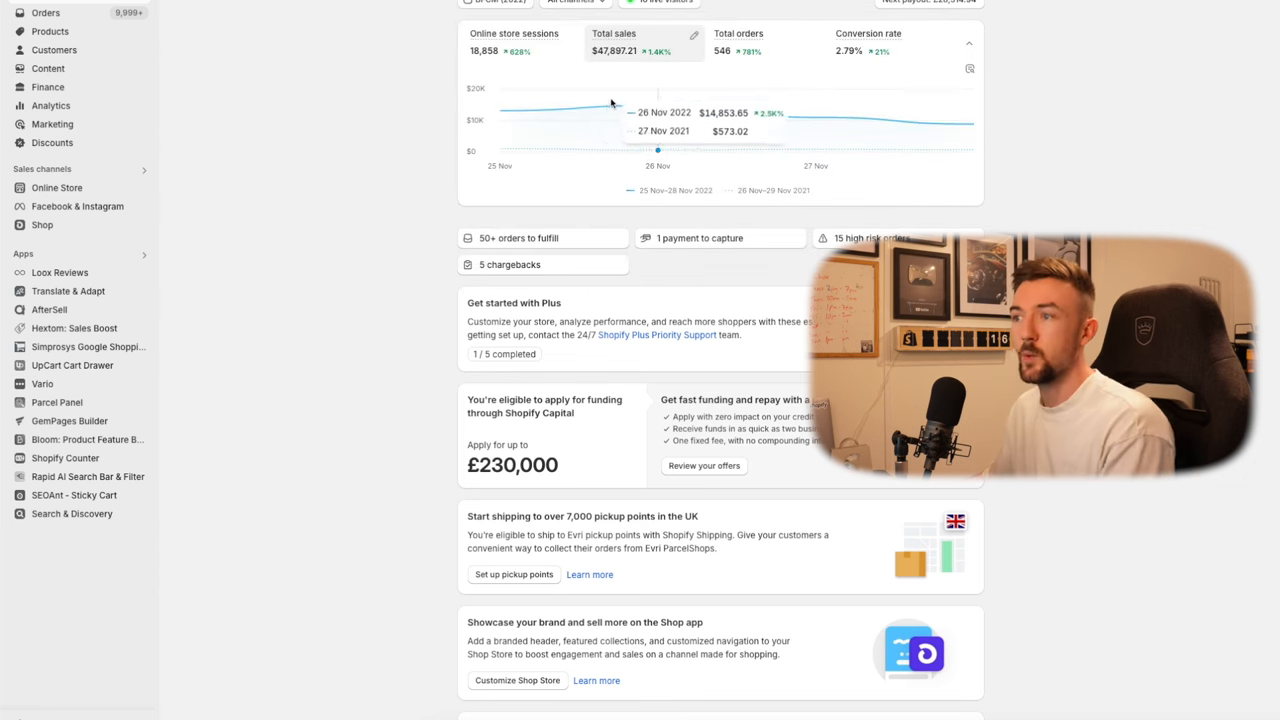
mouse_move(544, 105)
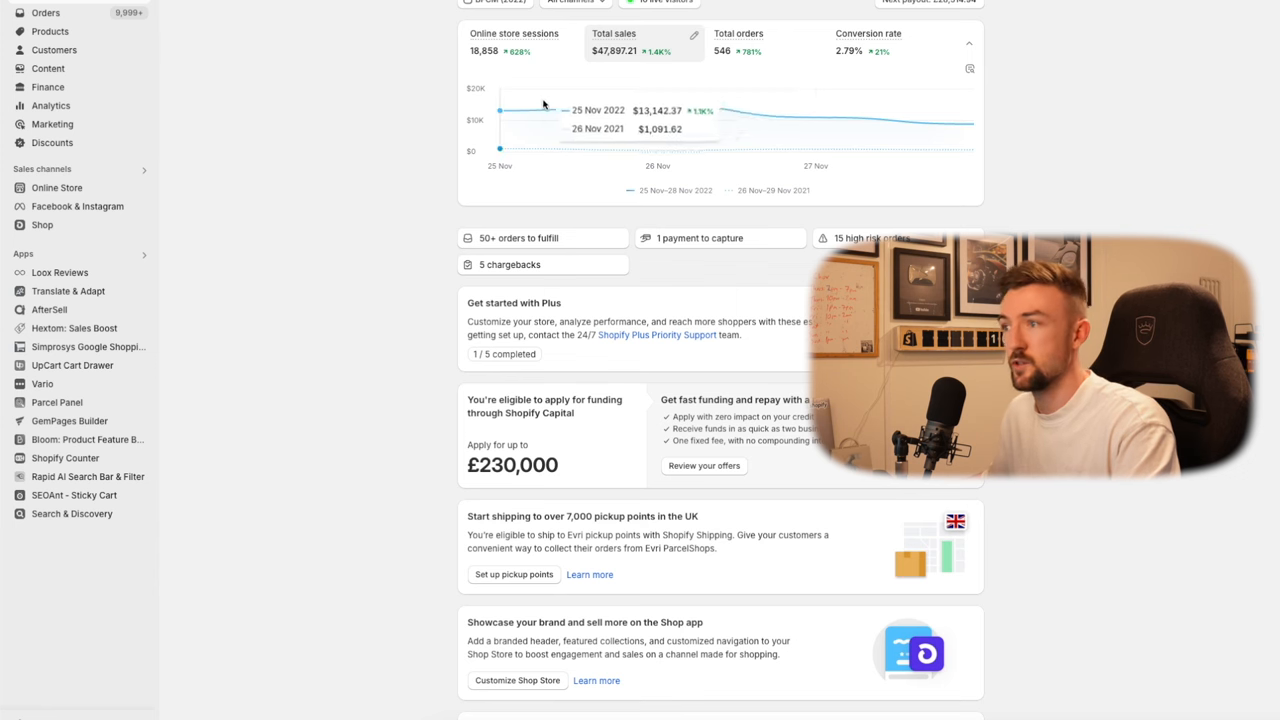
mouse_move(658, 105)
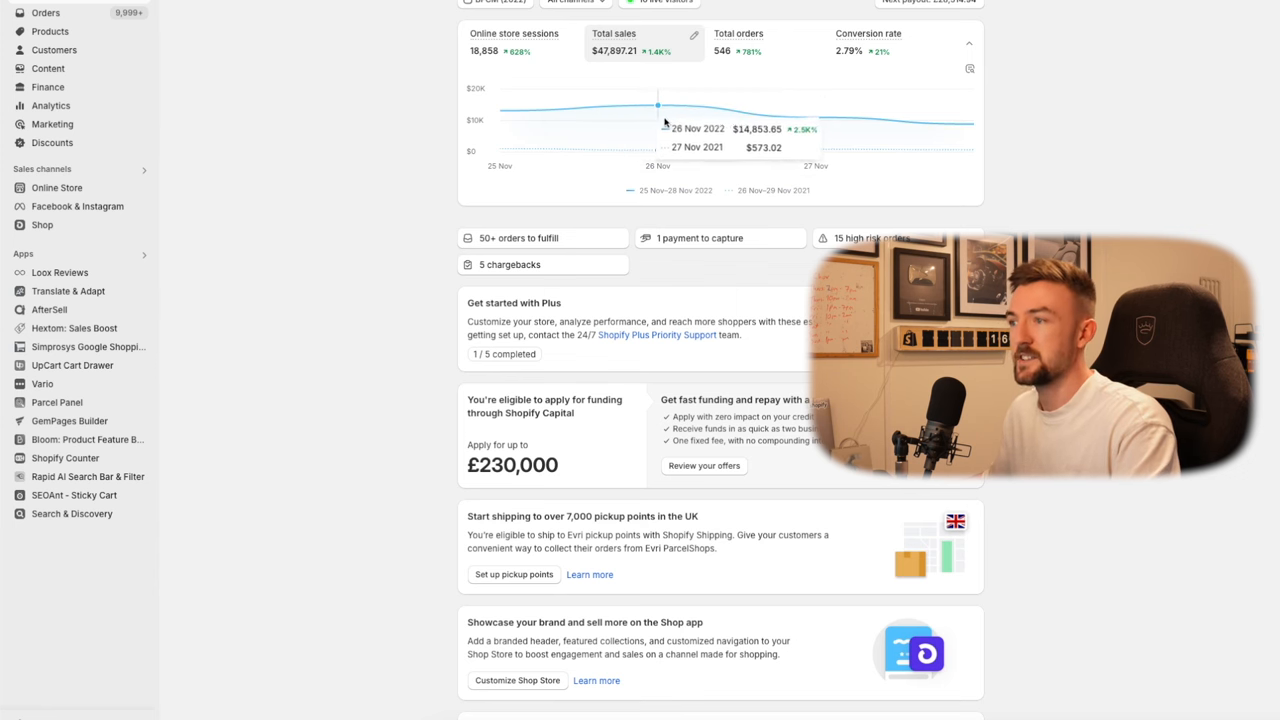
mouse_move(649, 117)
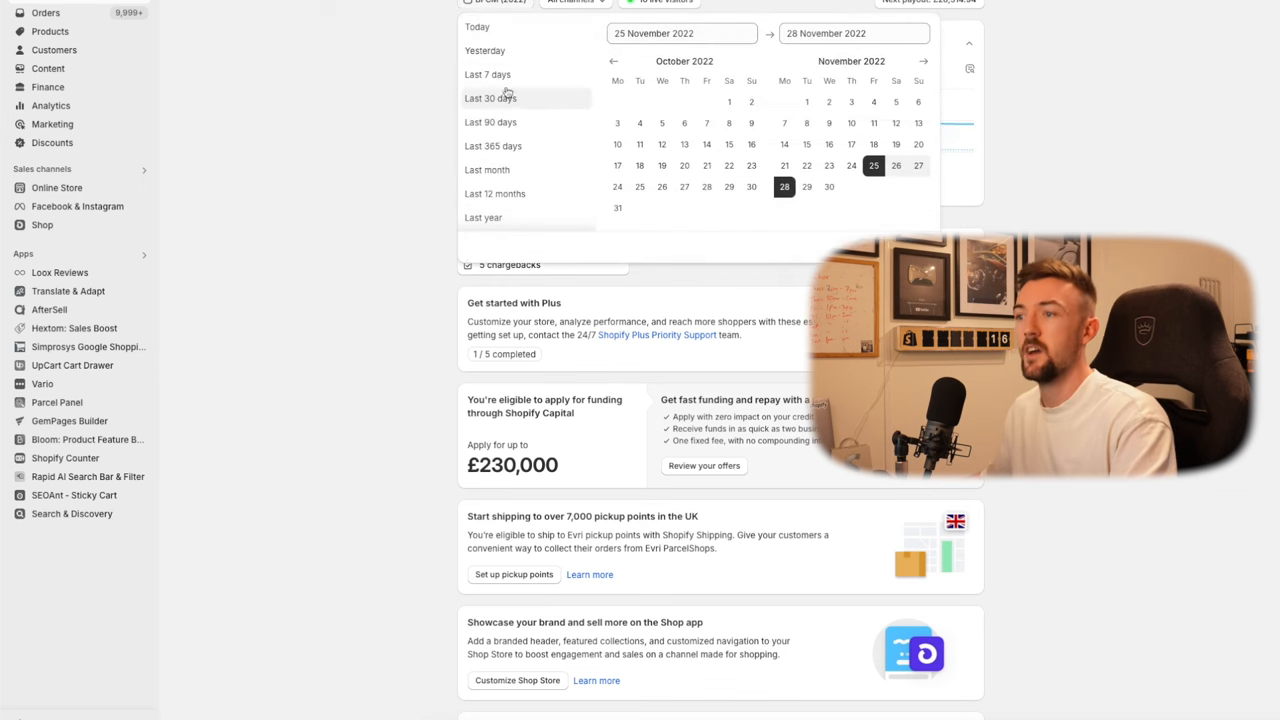
Step: Return the overview to BFCM 2023: $163,405.27 total sales, 1,094 orders, against 2022
click(504, 167)
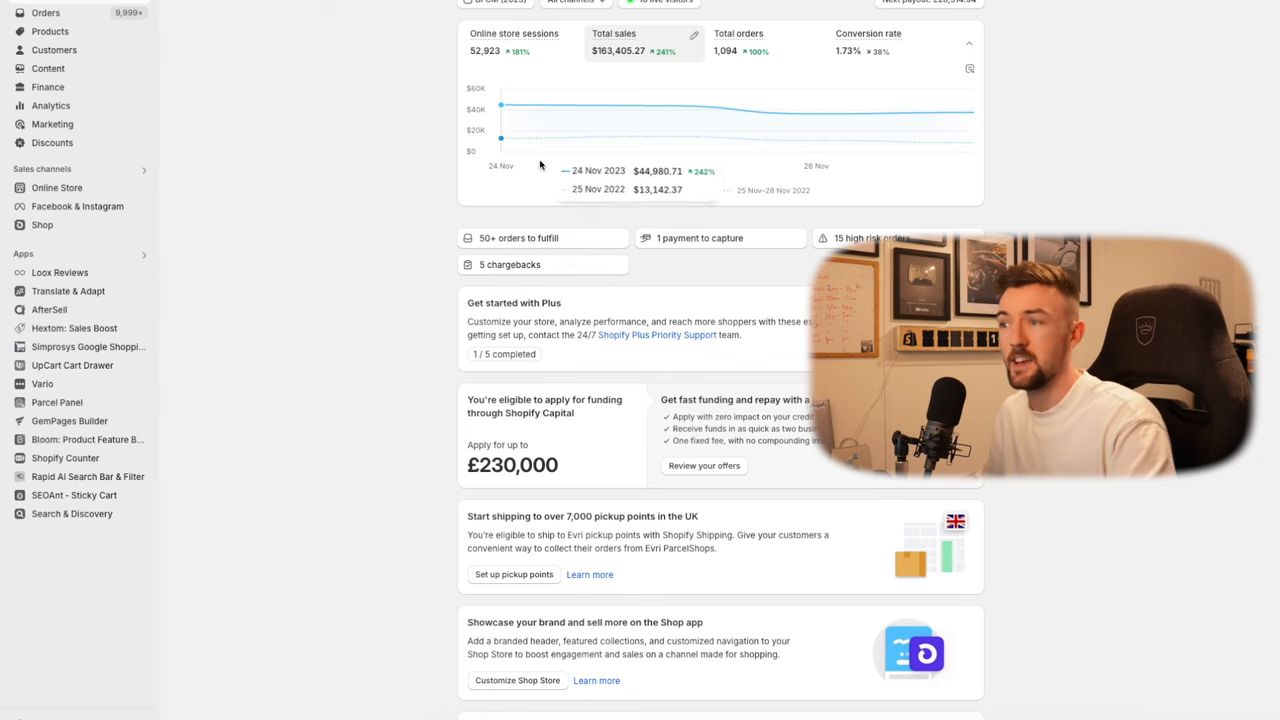
mouse_move(550, 118)
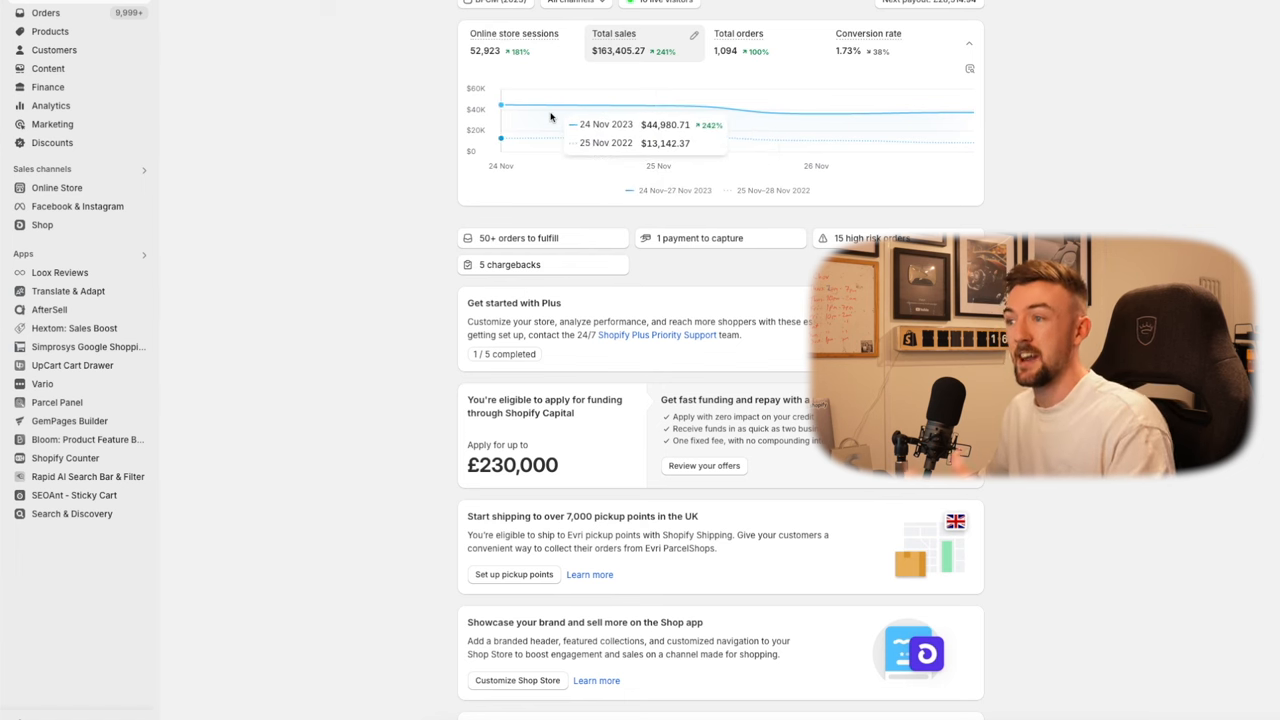
mouse_move(520, 122)
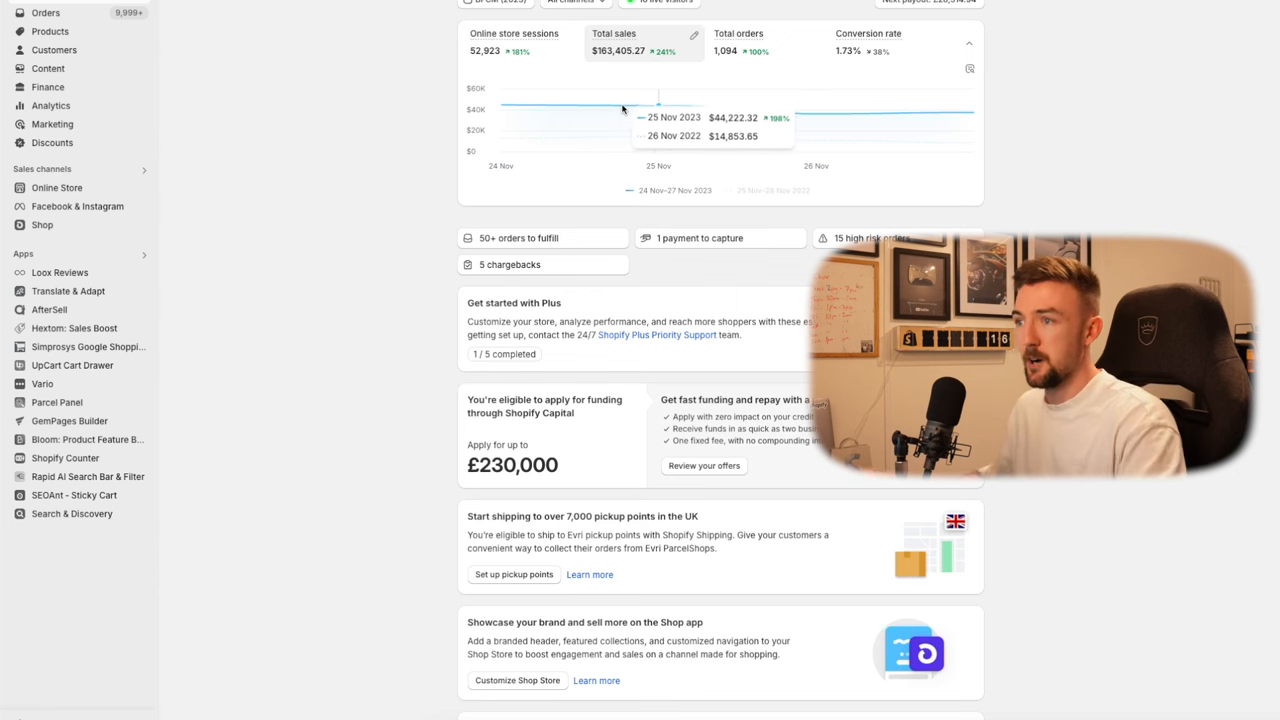
mouse_move(658, 110)
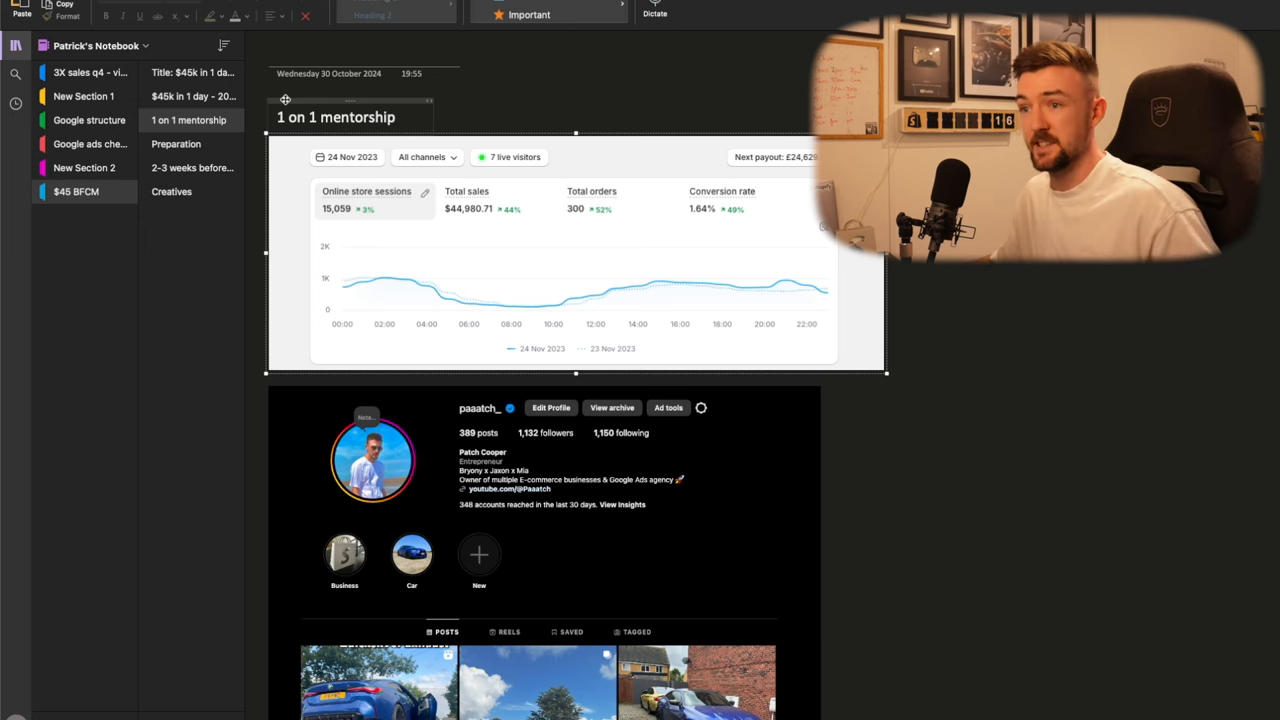
click(176, 144)
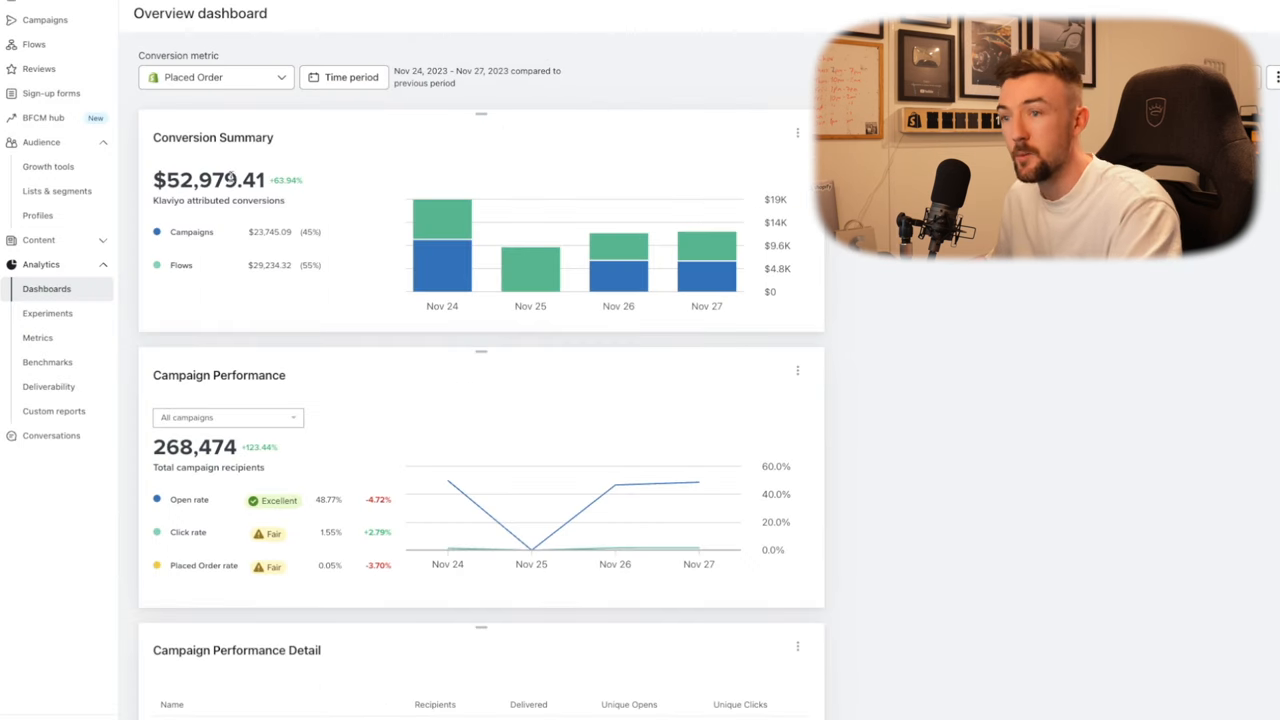
mouse_move(438, 154)
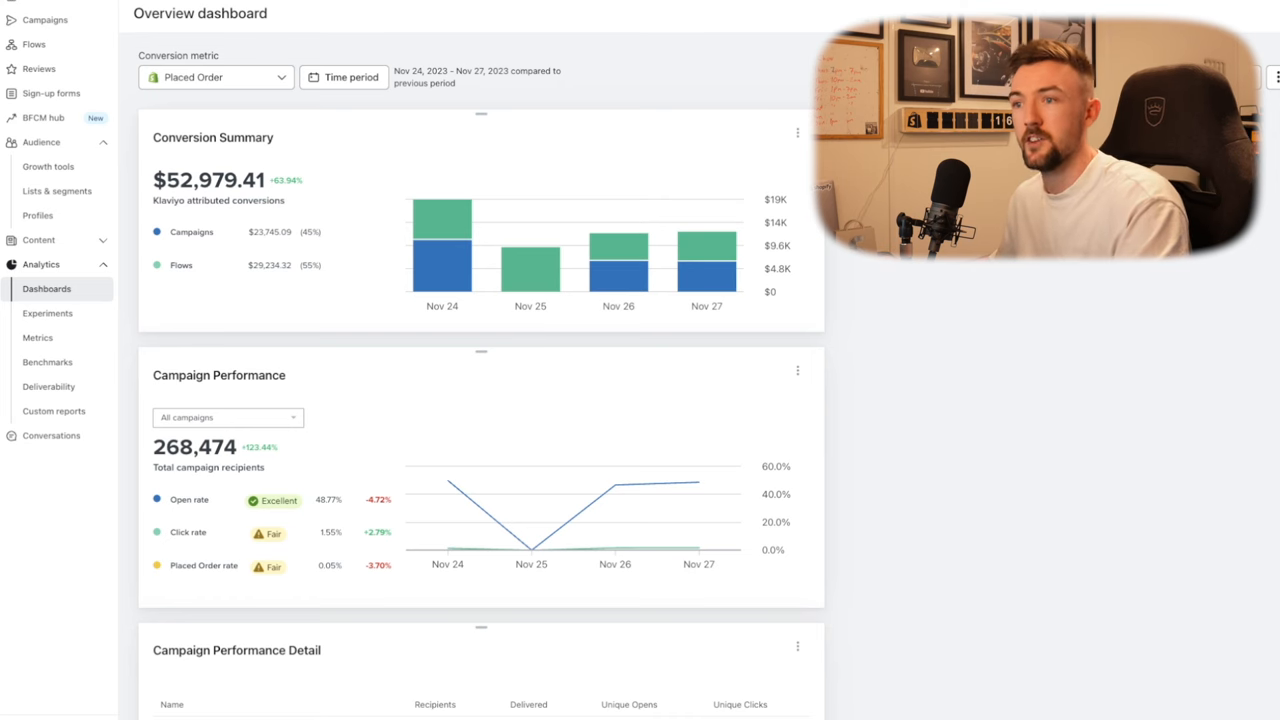
mouse_move(225, 258)
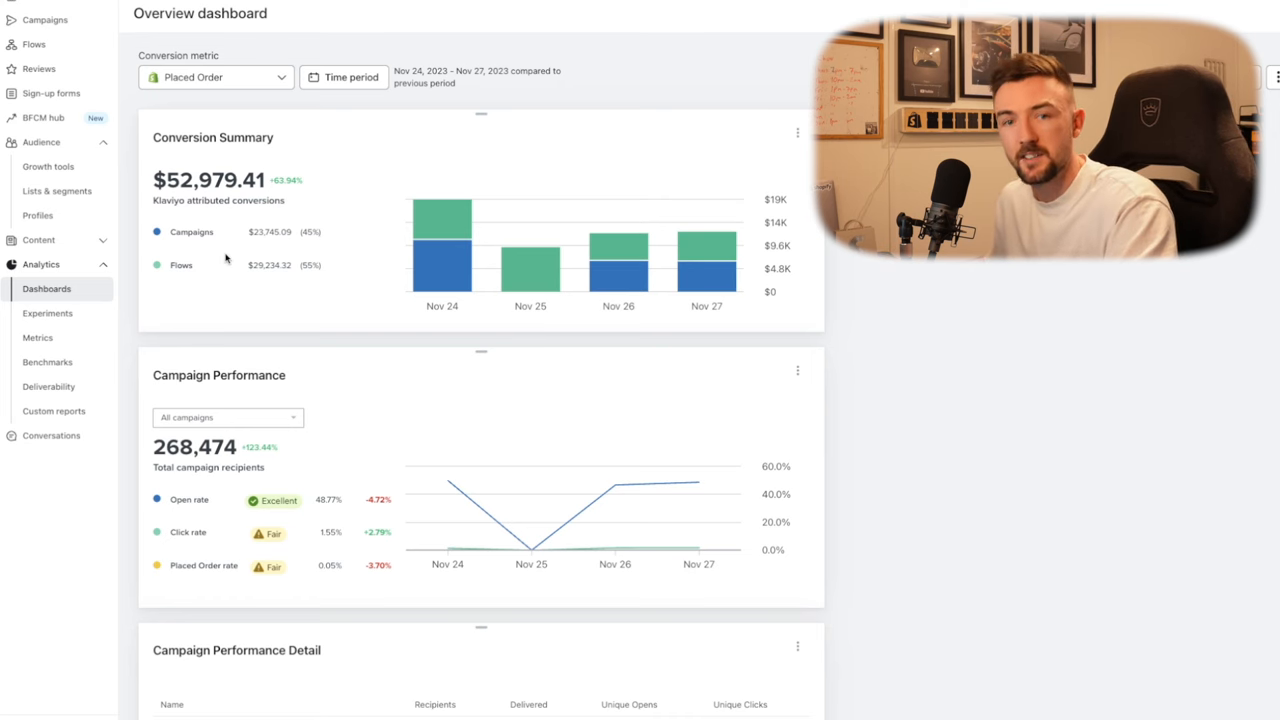
mouse_move(220, 261)
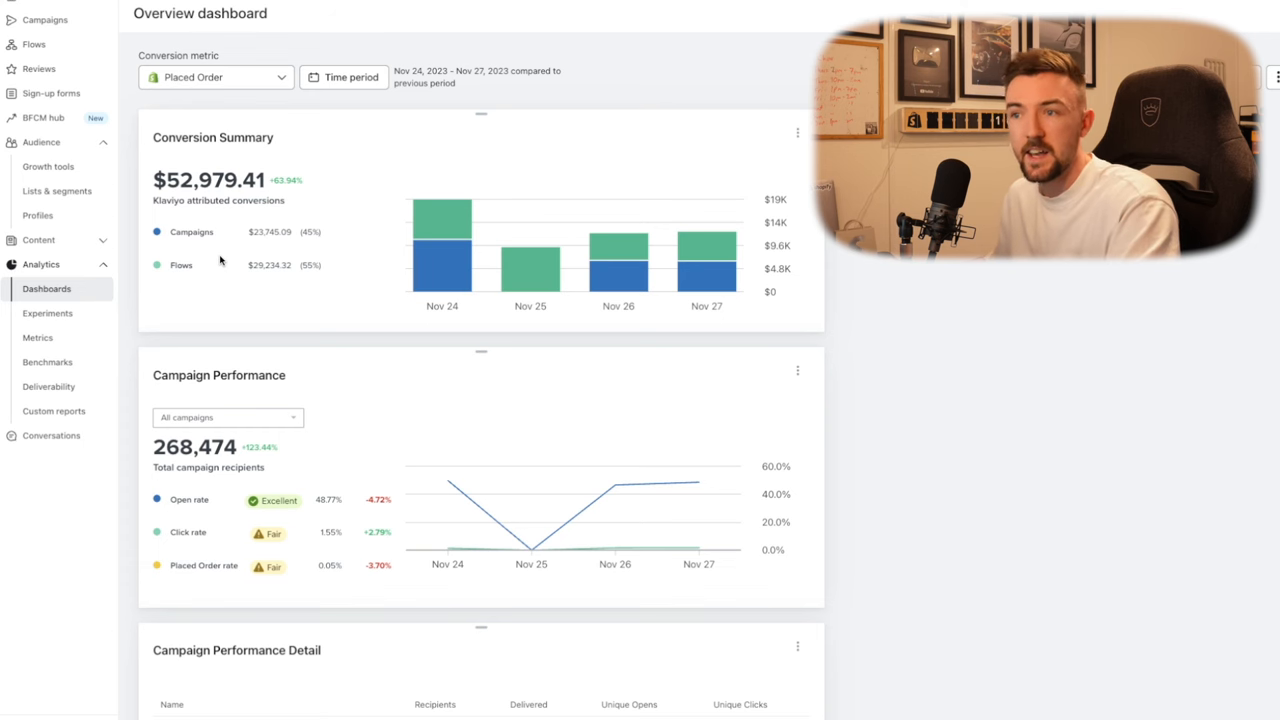
mouse_move(974, 291)
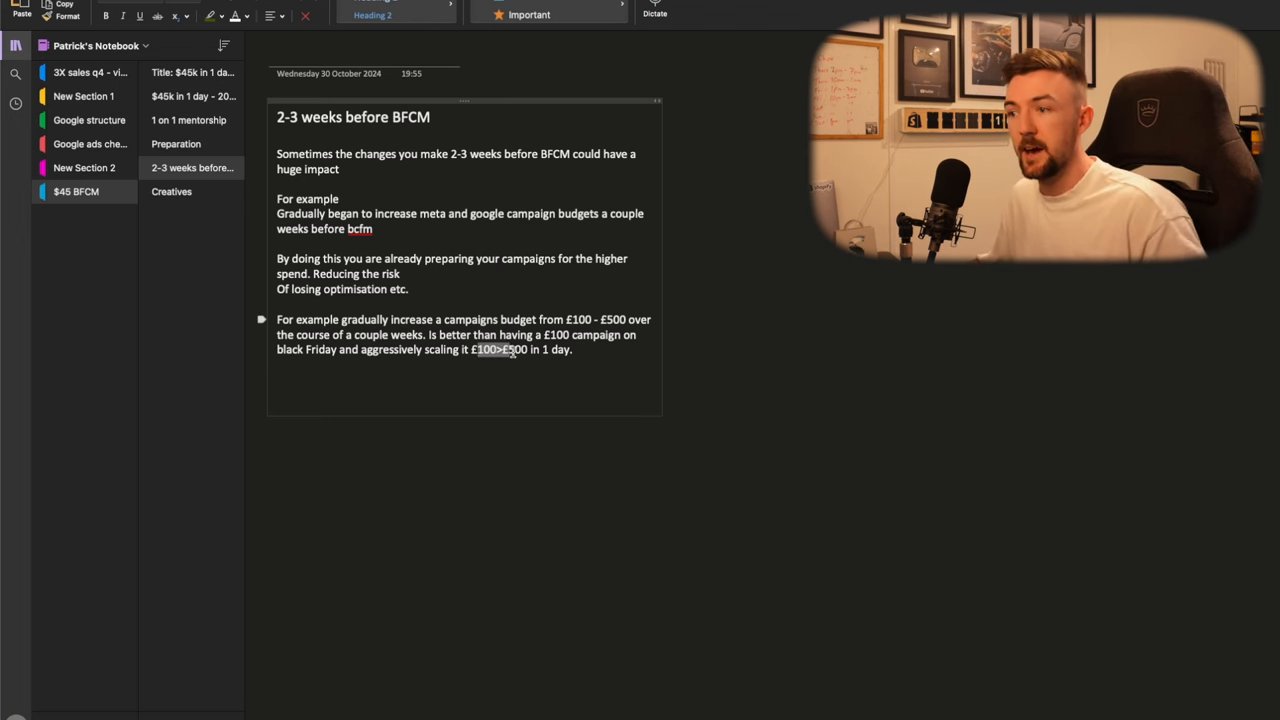
click(490, 395)
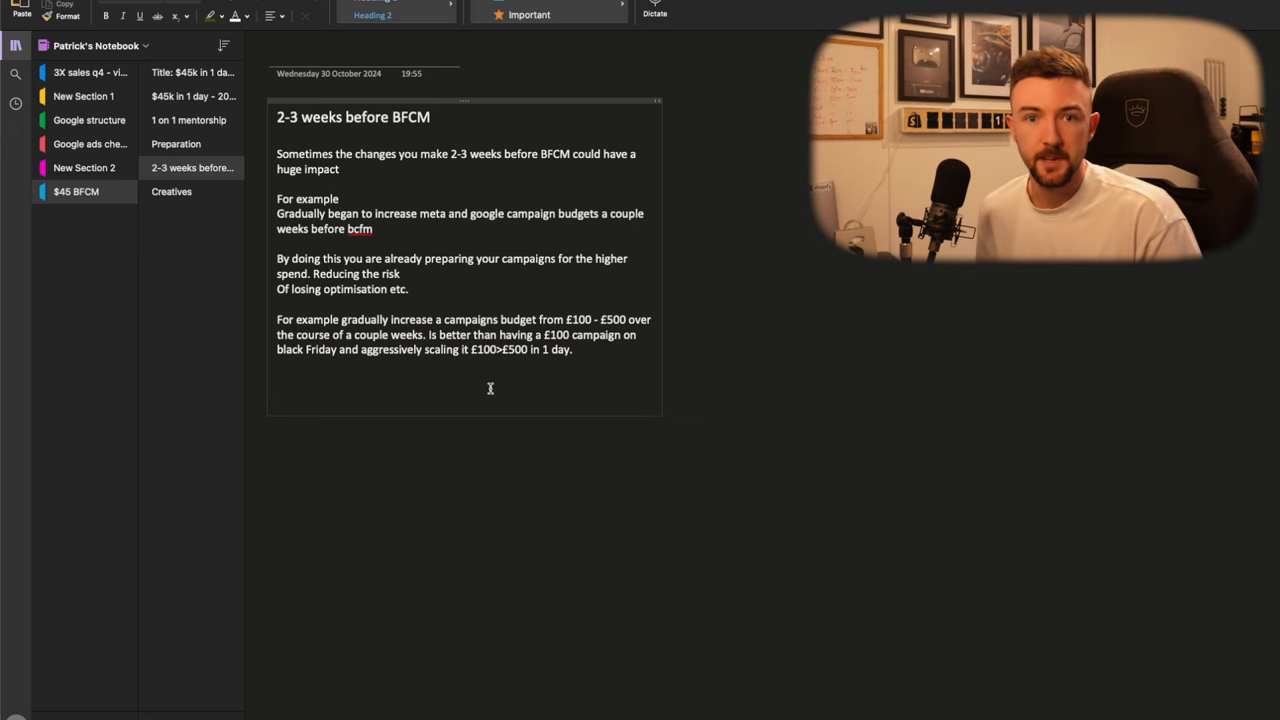
click(171, 191)
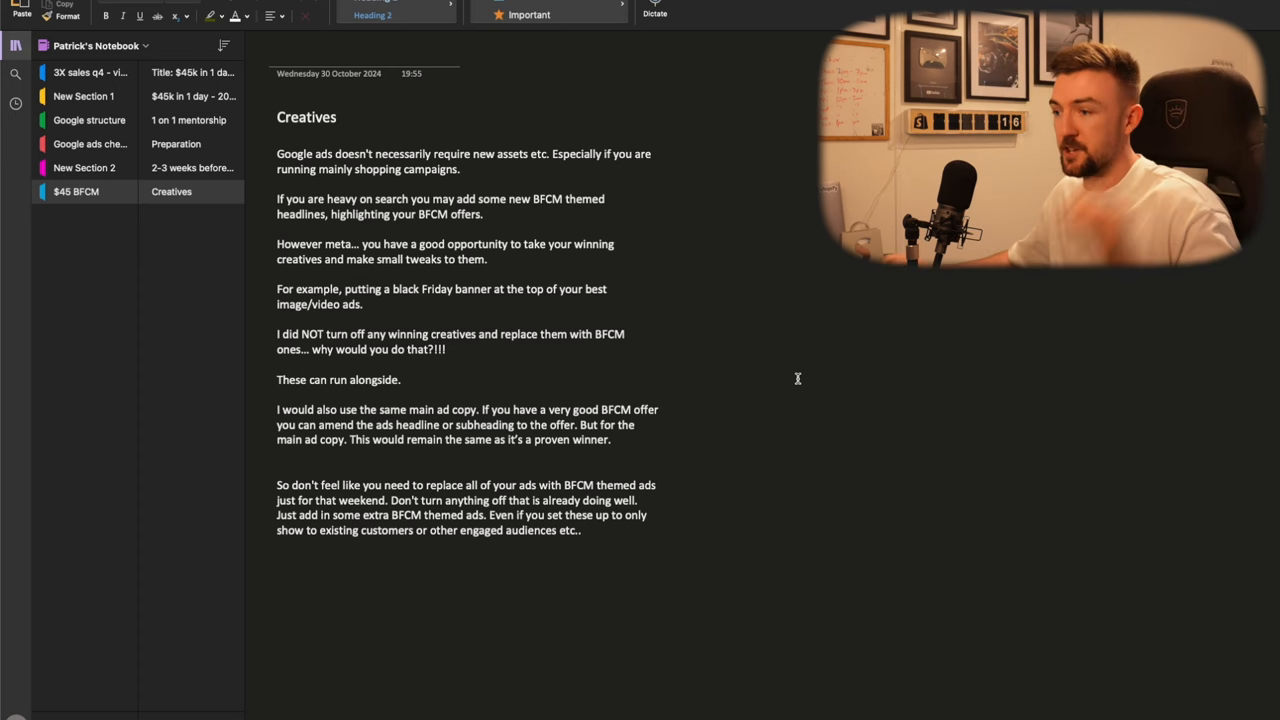
mouse_move(655, 587)
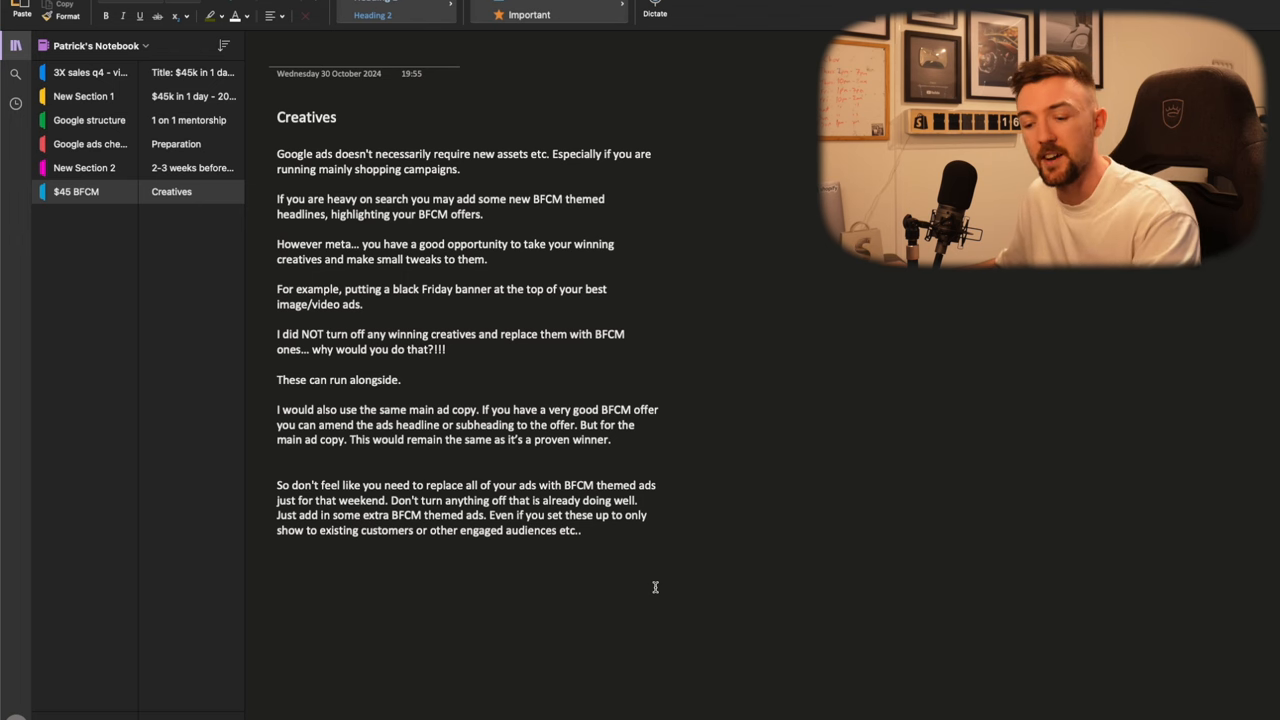
mouse_move(674, 597)
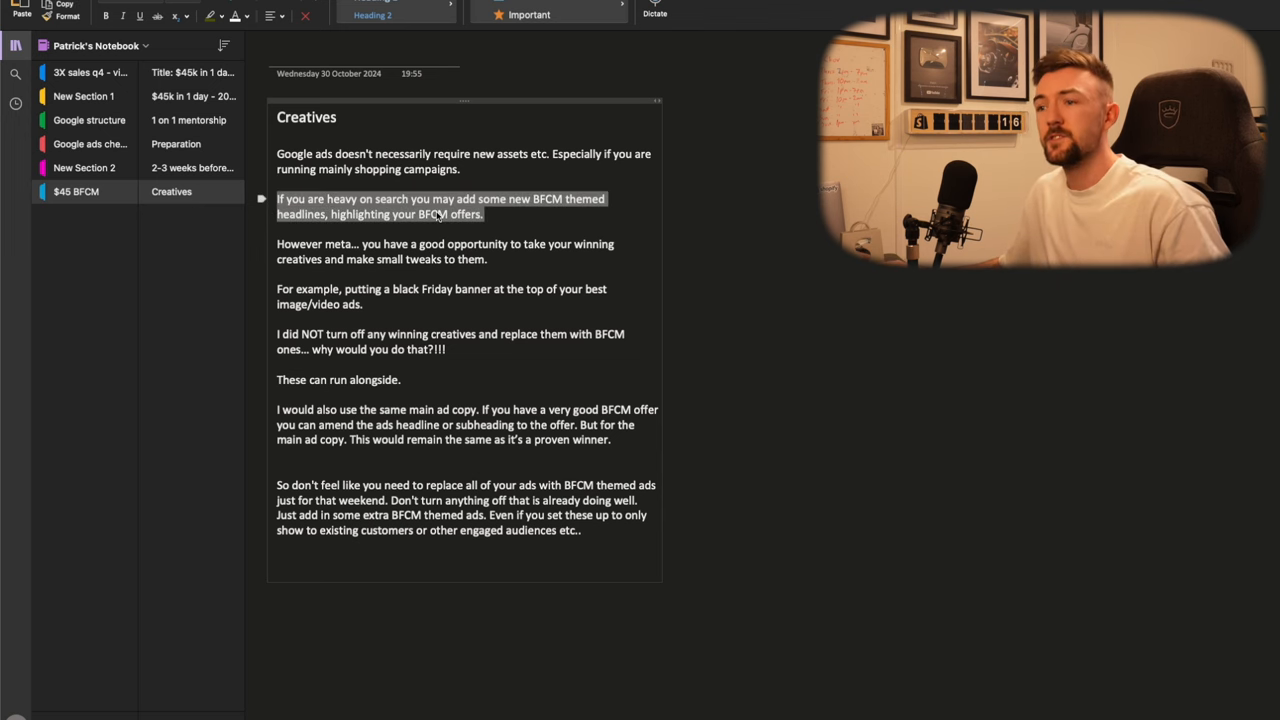
Step: Delete the trailing 'why would you do that?!!!' remark after the winning creatives sentence
click(533, 199)
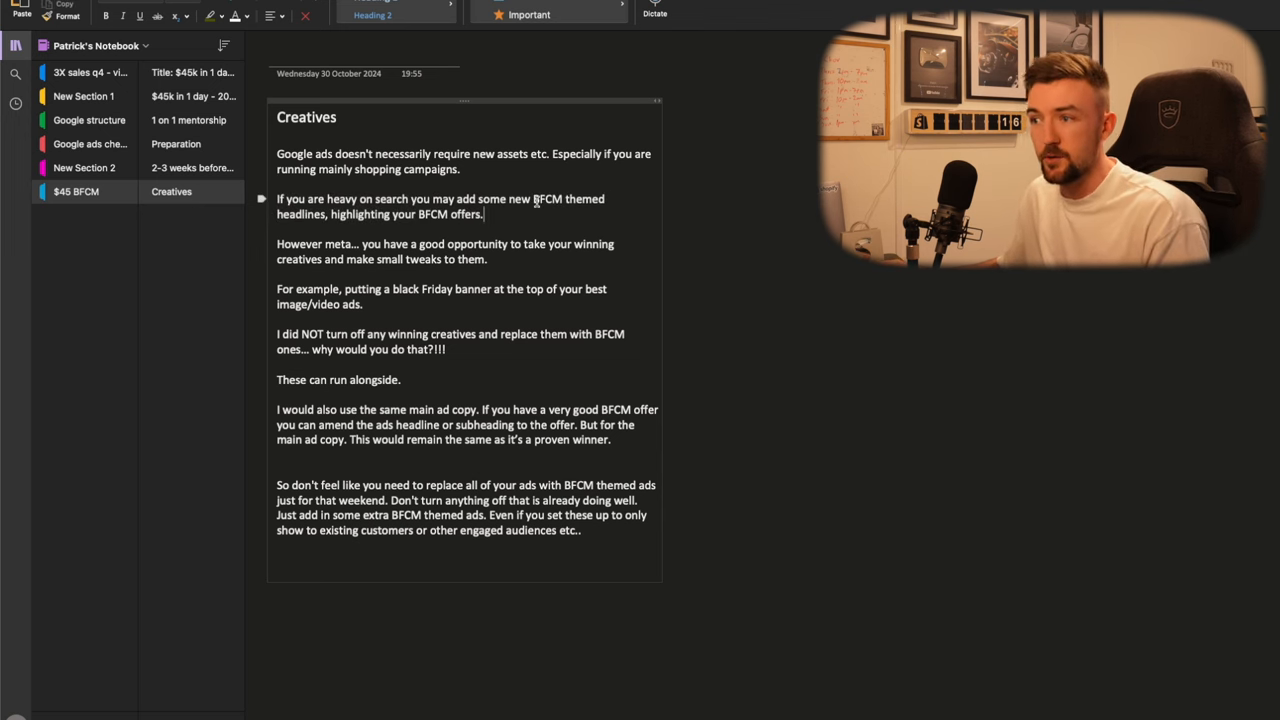
double_click(547, 198)
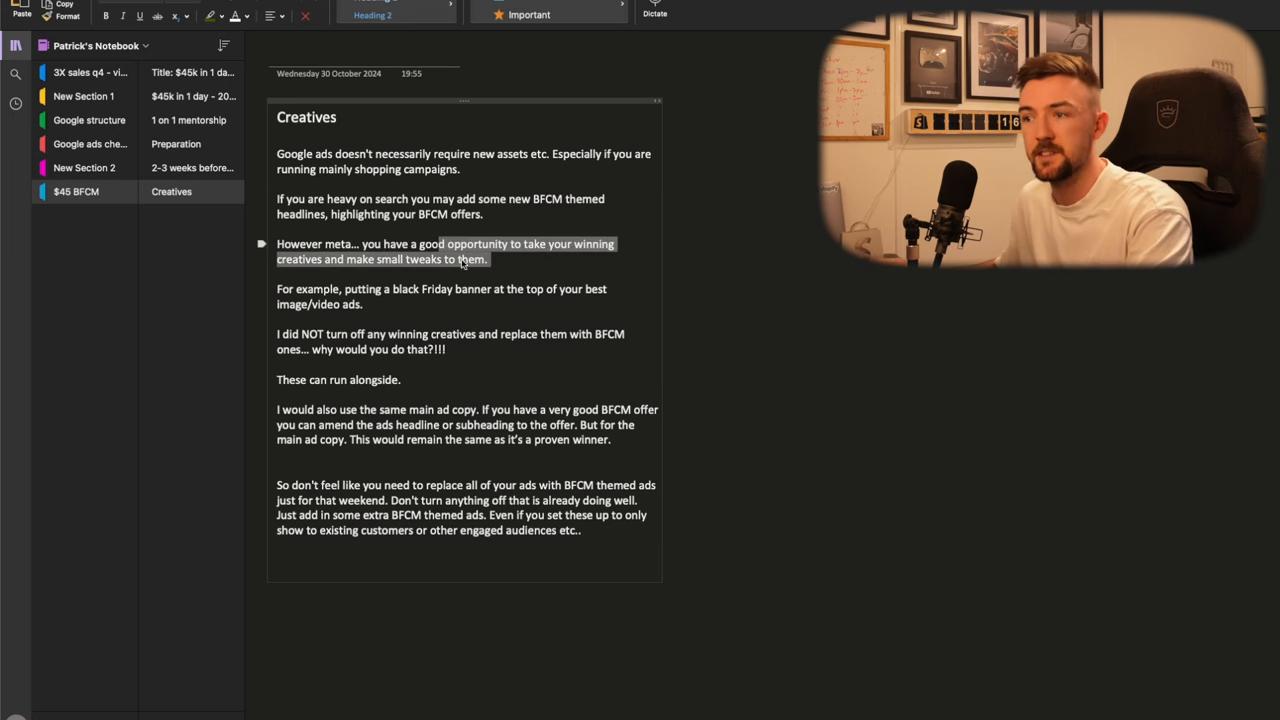
click(491, 259)
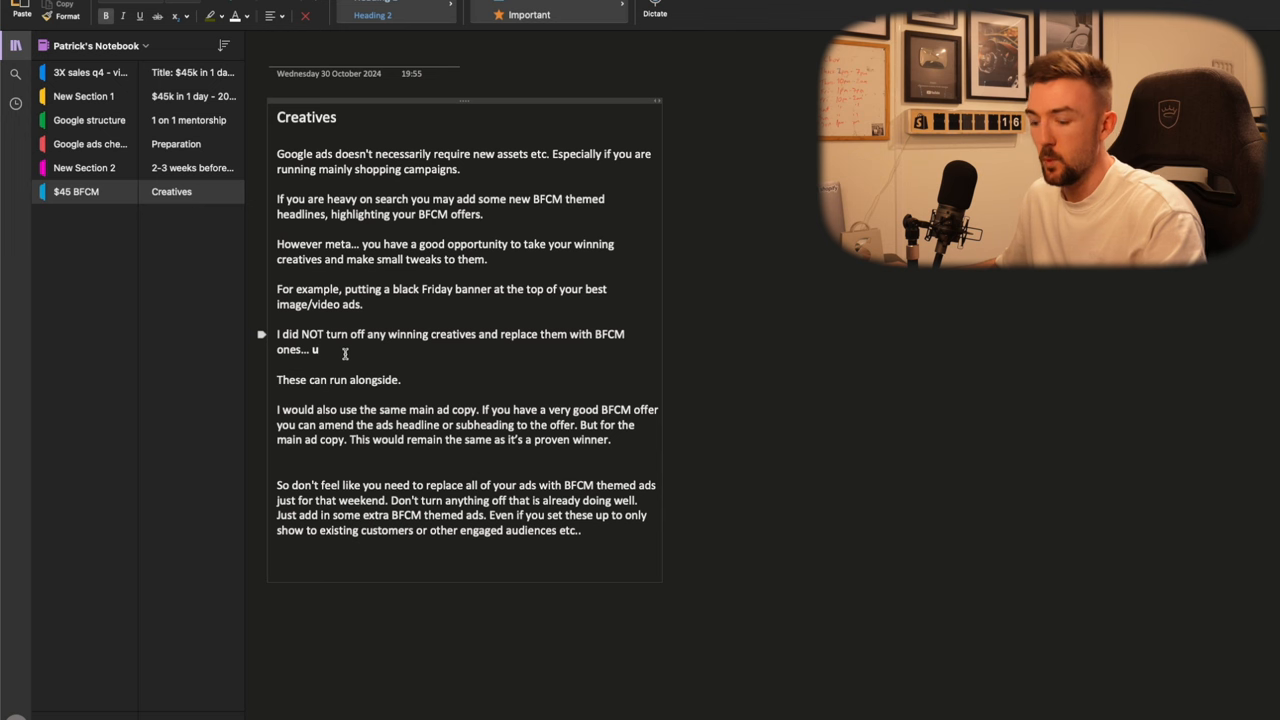
Step: Add 'why would you do that?!!!' in bold after the winning creatives sentence
text(why would you do that?!!!)
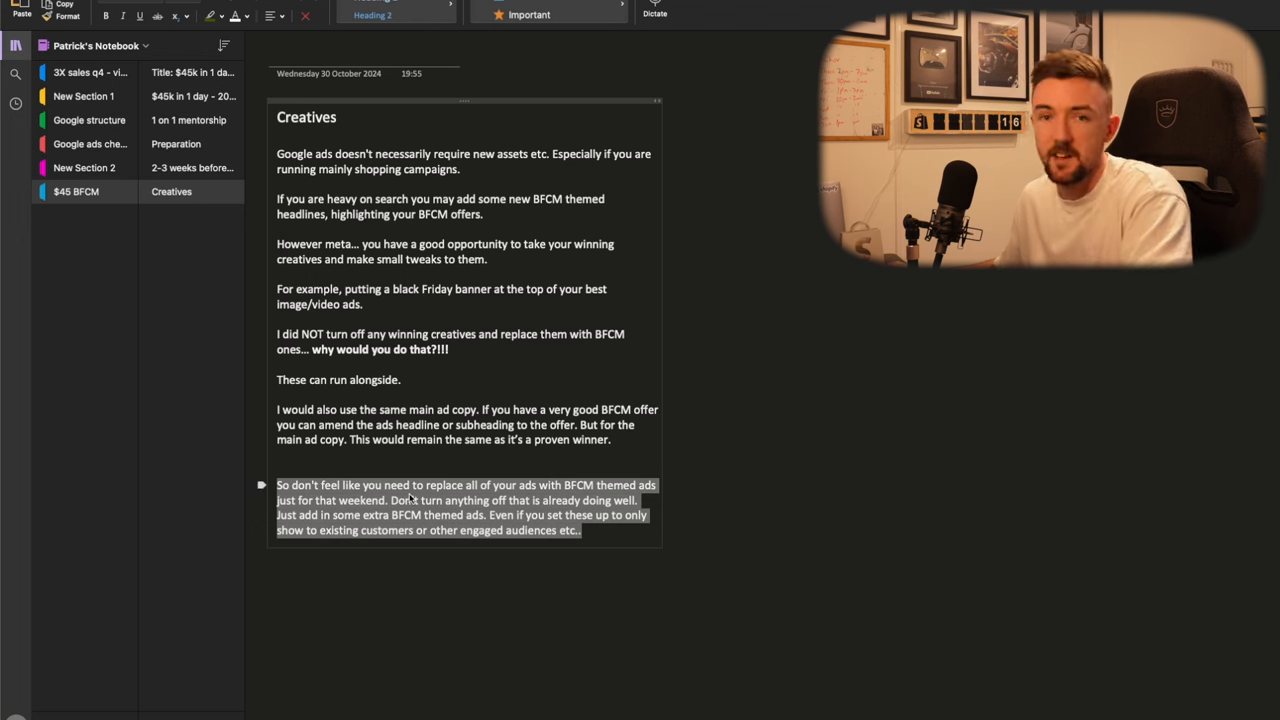
mouse_move(475, 484)
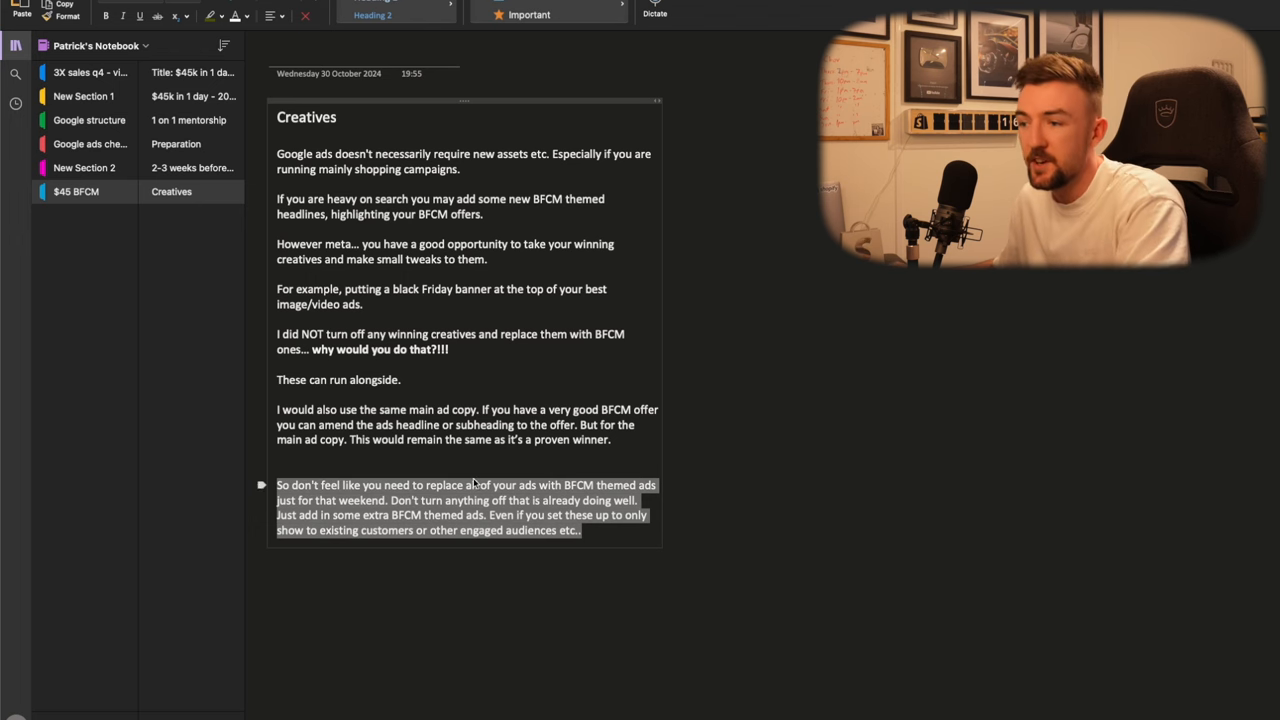
mouse_move(538, 513)
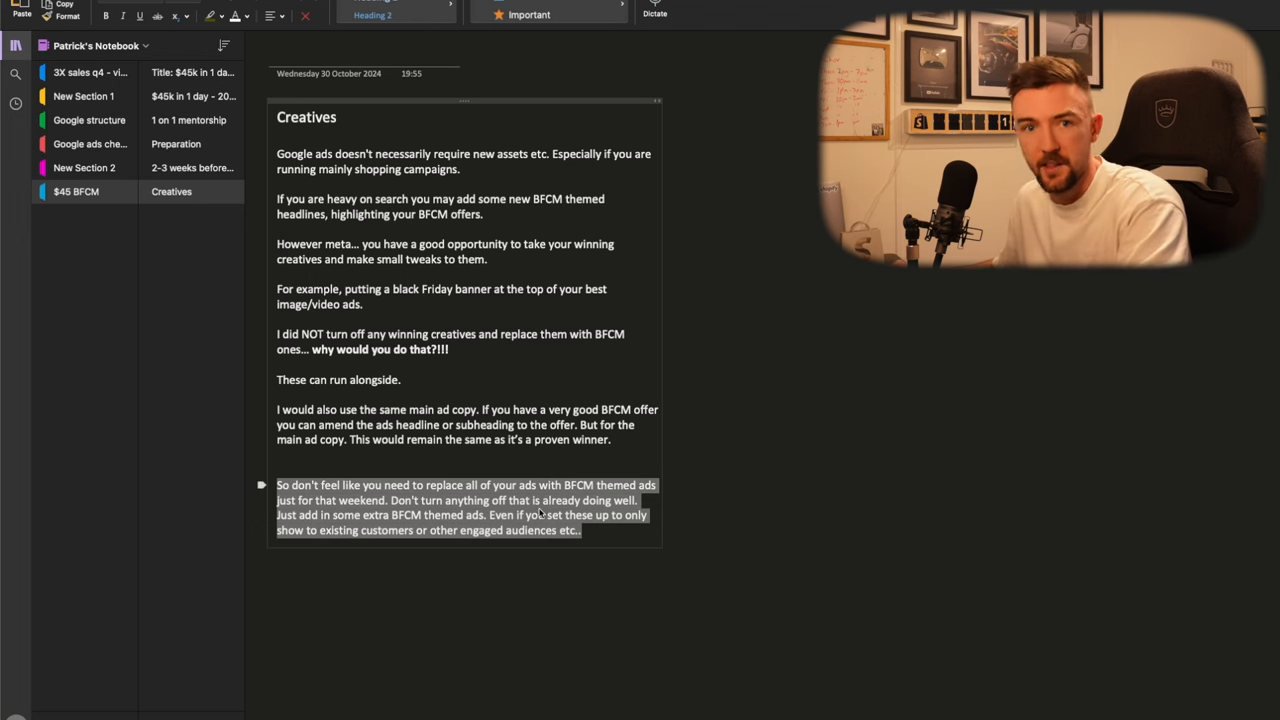
click(555, 530)
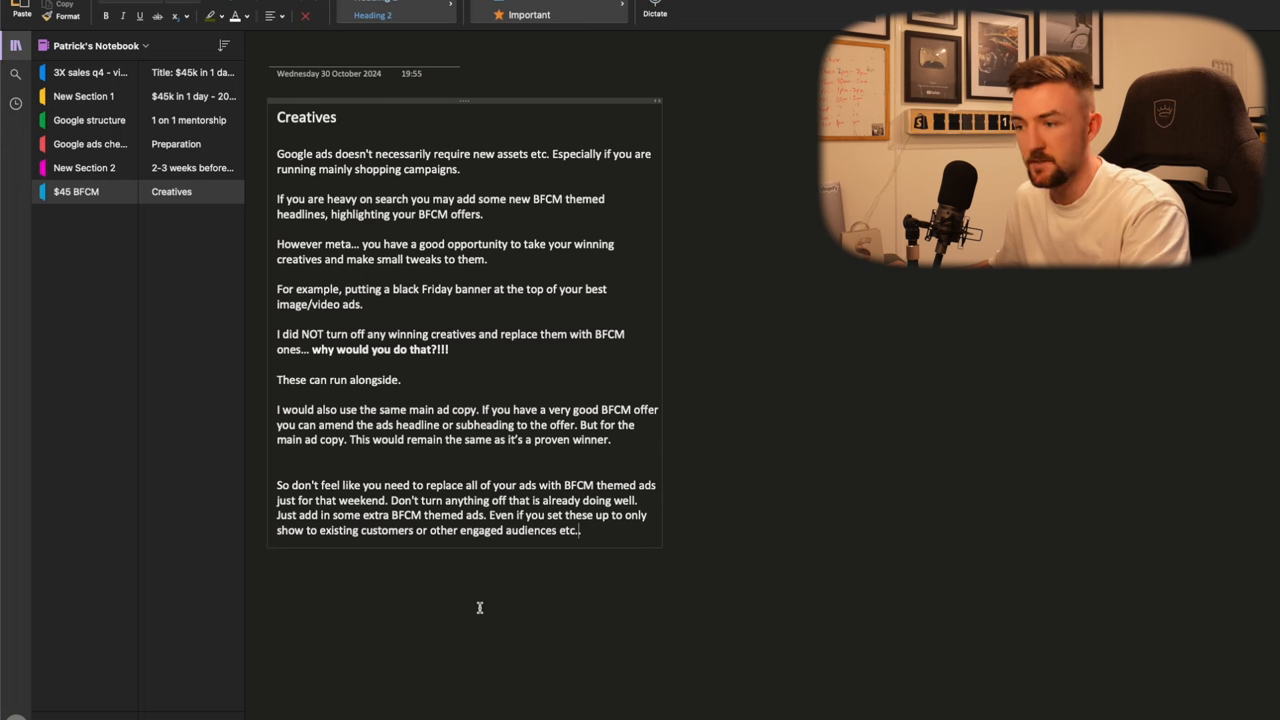
Step: Switch to the '1 on 1 mentorship' page with the Shopify sales screenshot
click(188, 120)
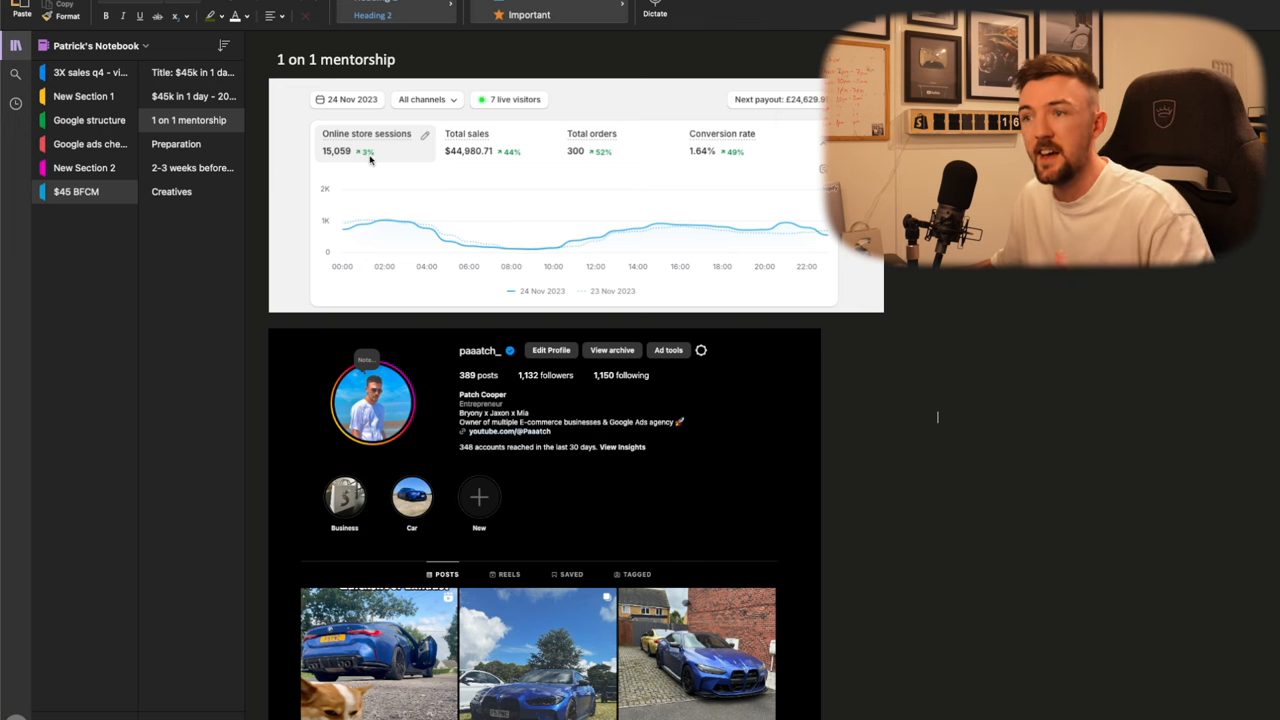
mouse_move(470, 155)
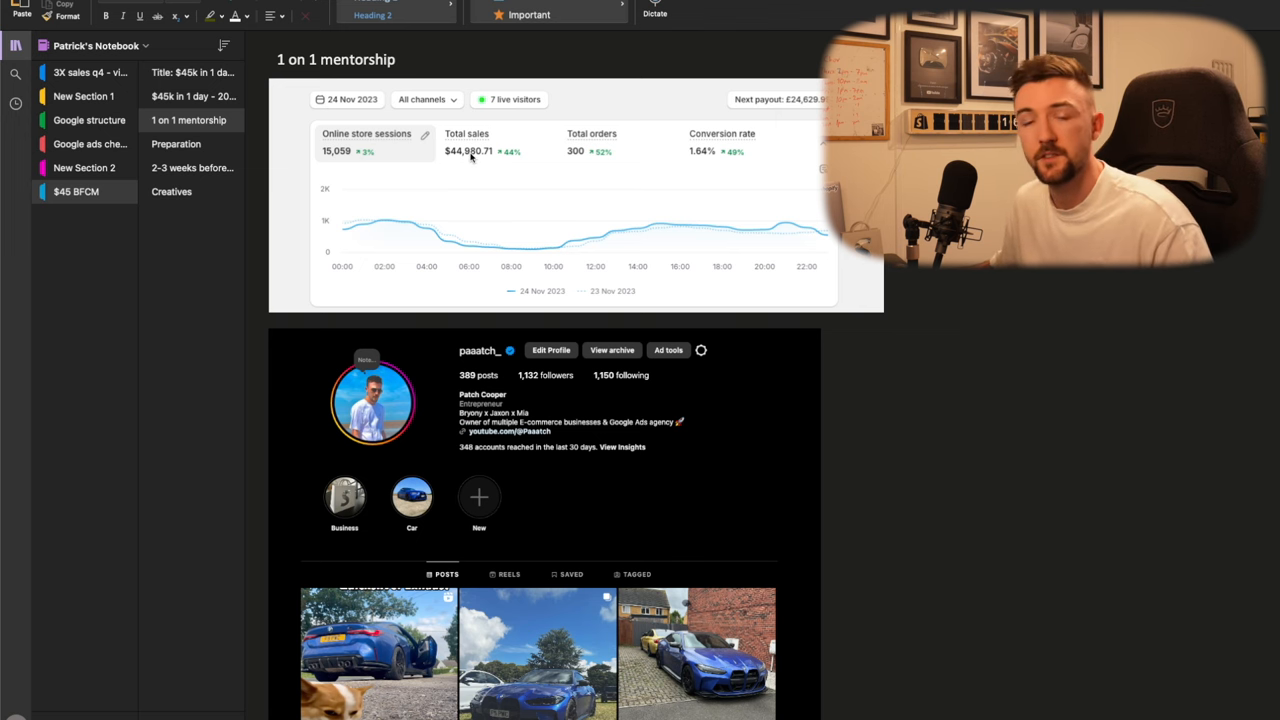